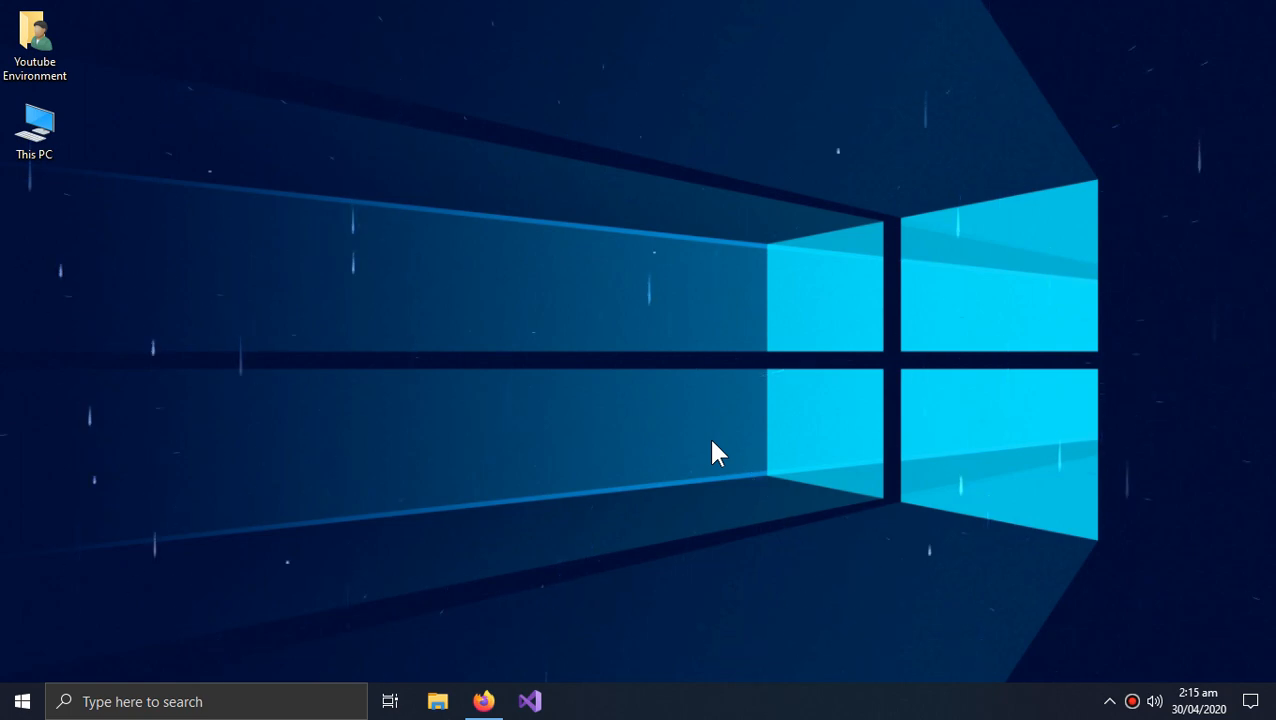
mouse_move(790, 518)
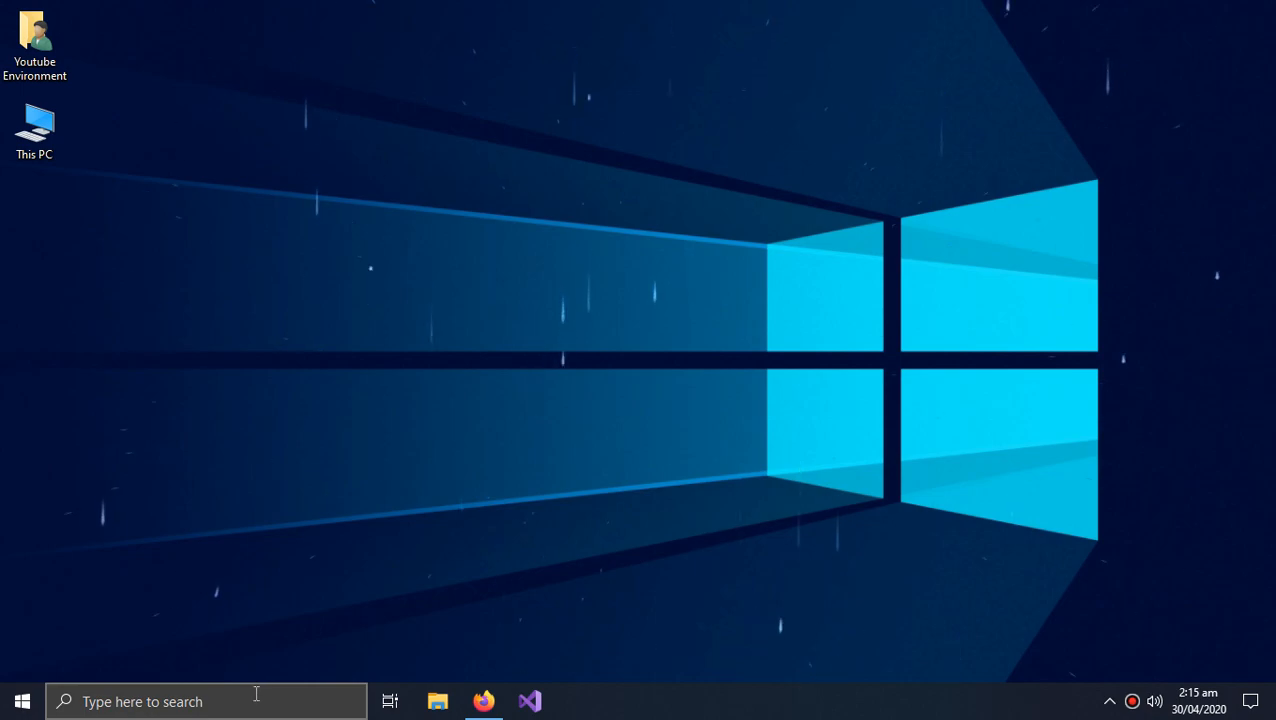
Open the Windows Run dialog with Win+R, leaving an empty command box.
left_click(200, 700)
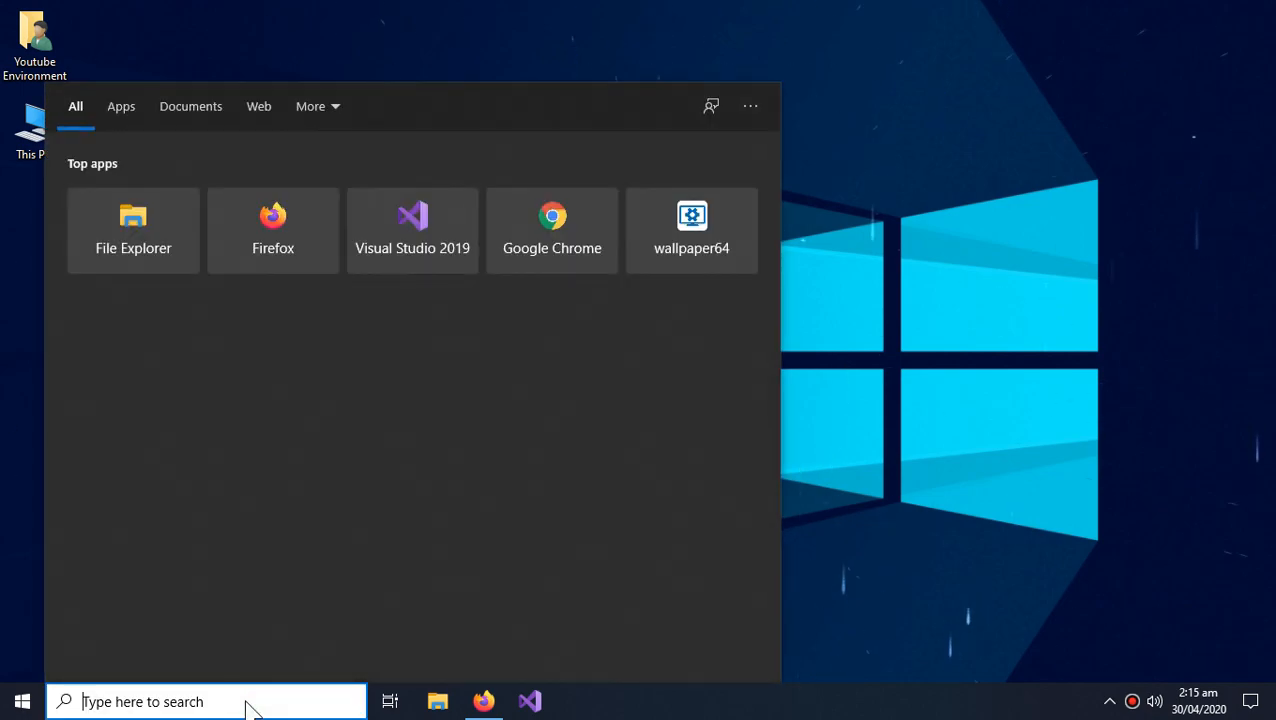
key("Win+r")
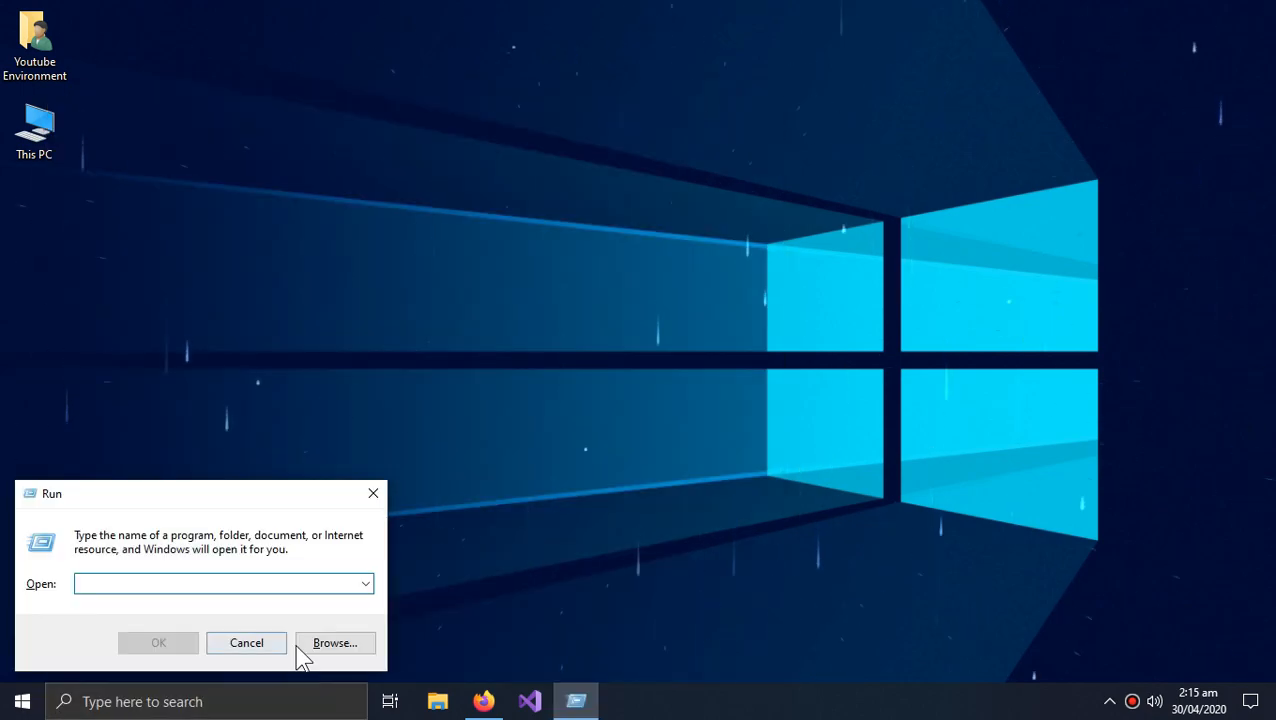
Browse to C:\Windows\System32 and set the file filter to All files.
left_click(334, 642)
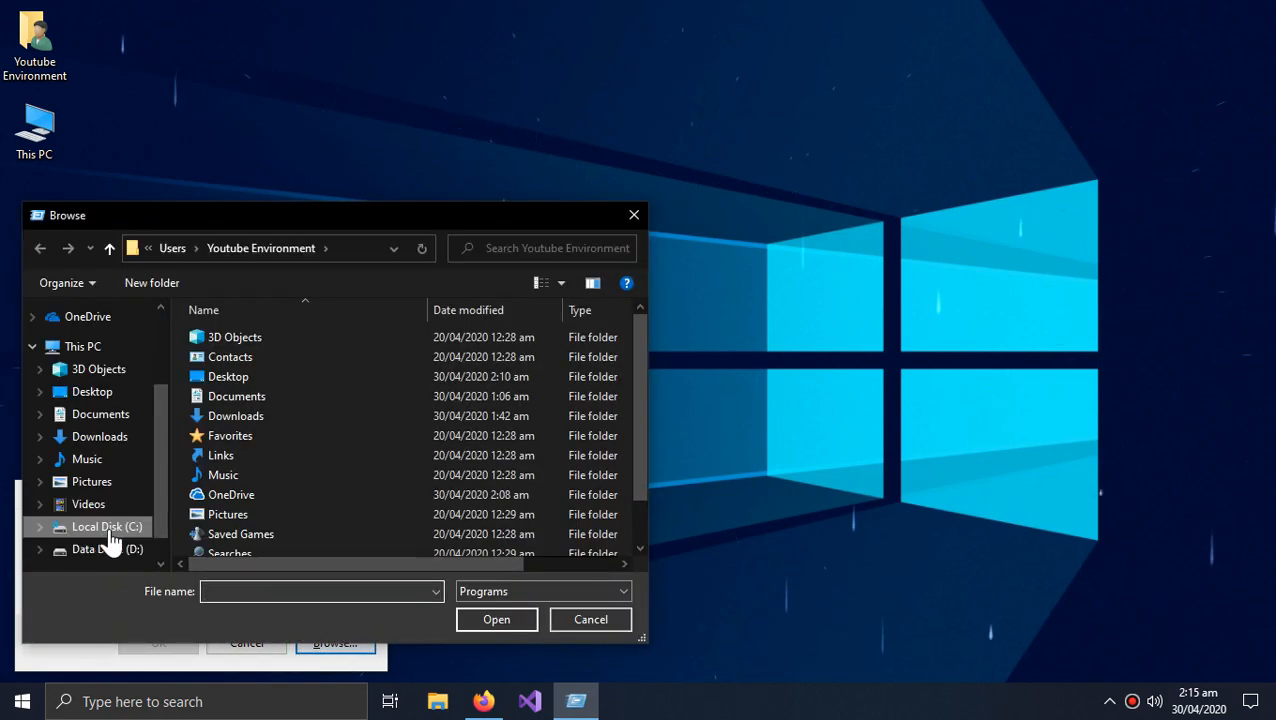
double_click(106, 526)
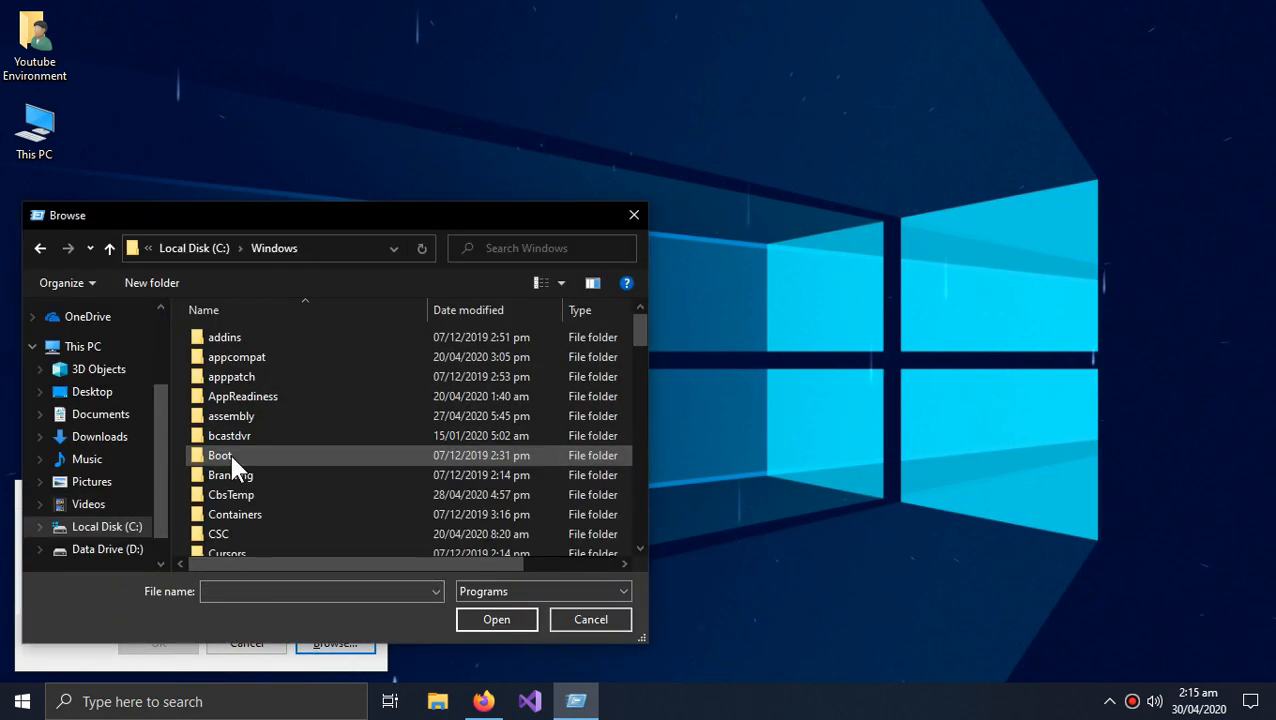
scroll("down", 3)
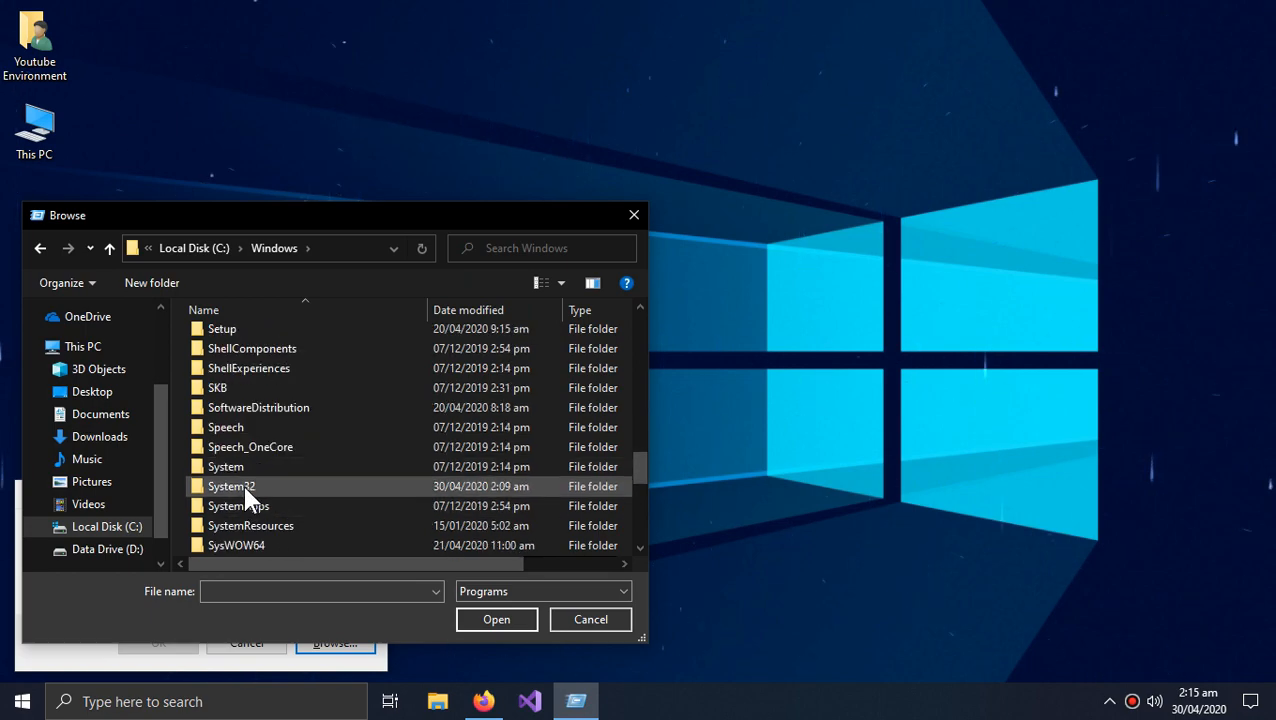
double_click(231, 486)
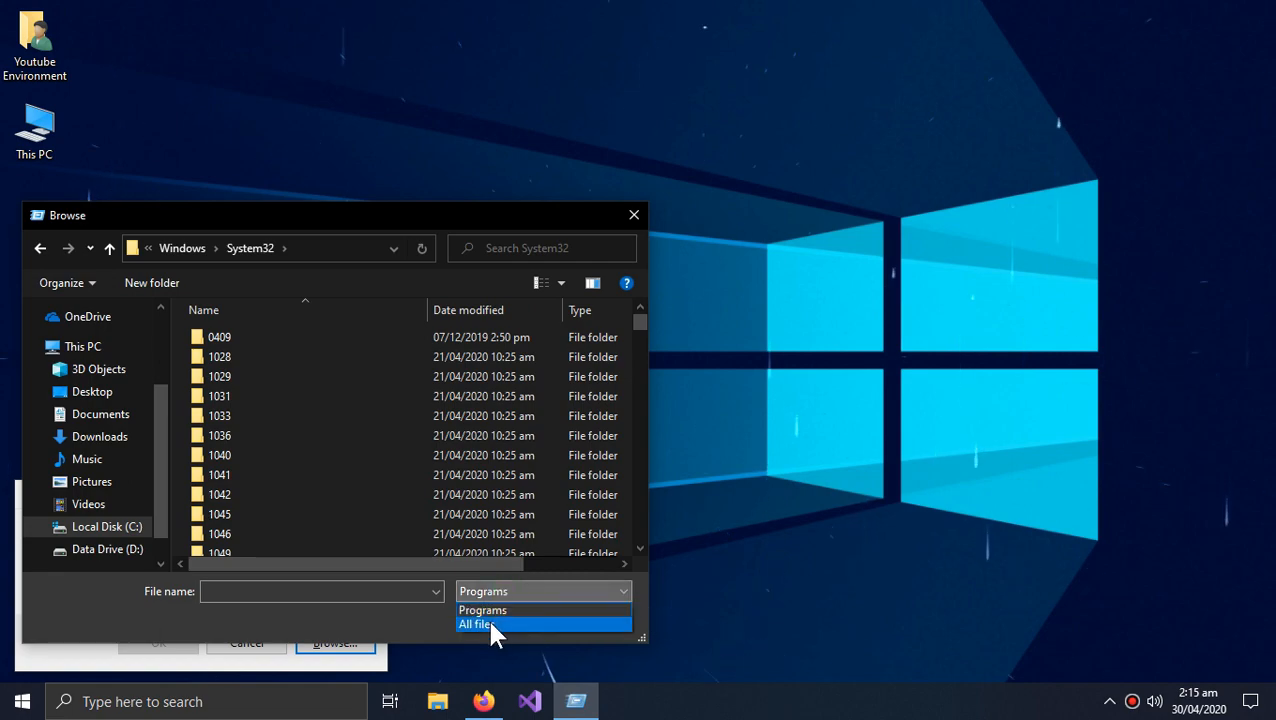
left_click(476, 624)
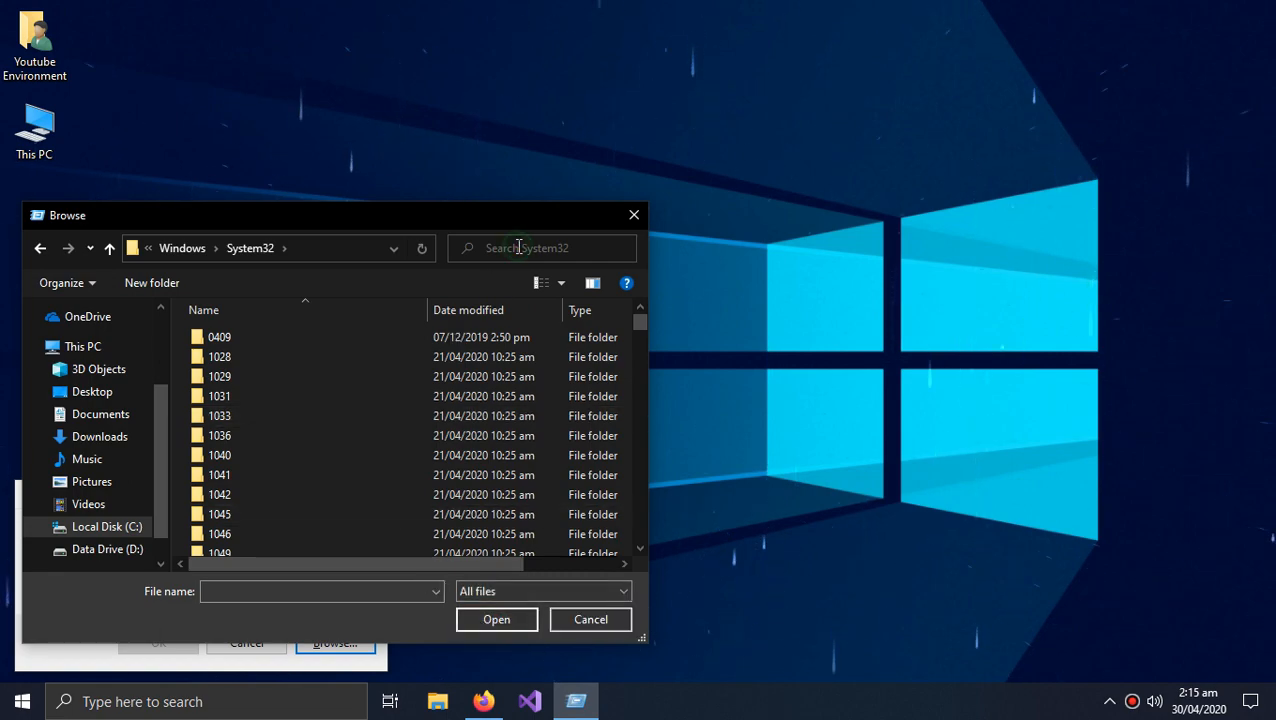
Search System32 for imageres, copy imageres.dll, and close the Browse window.
type("im")
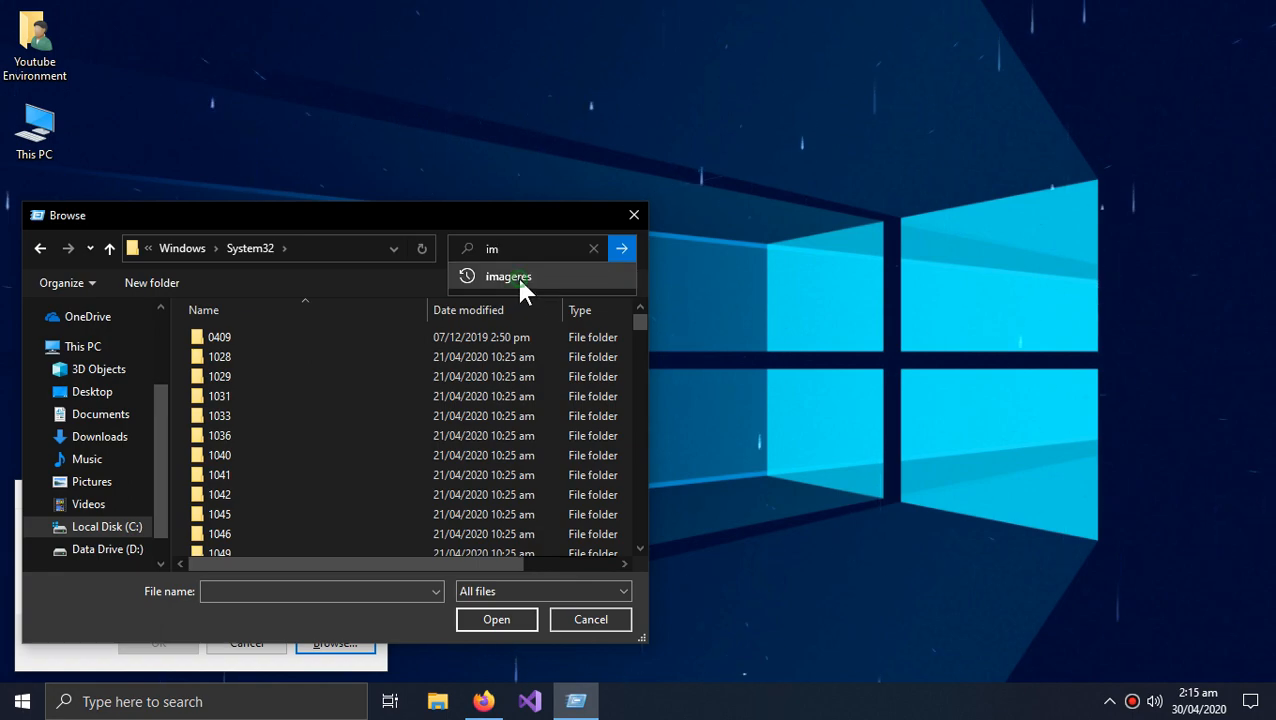
left_click(508, 276)
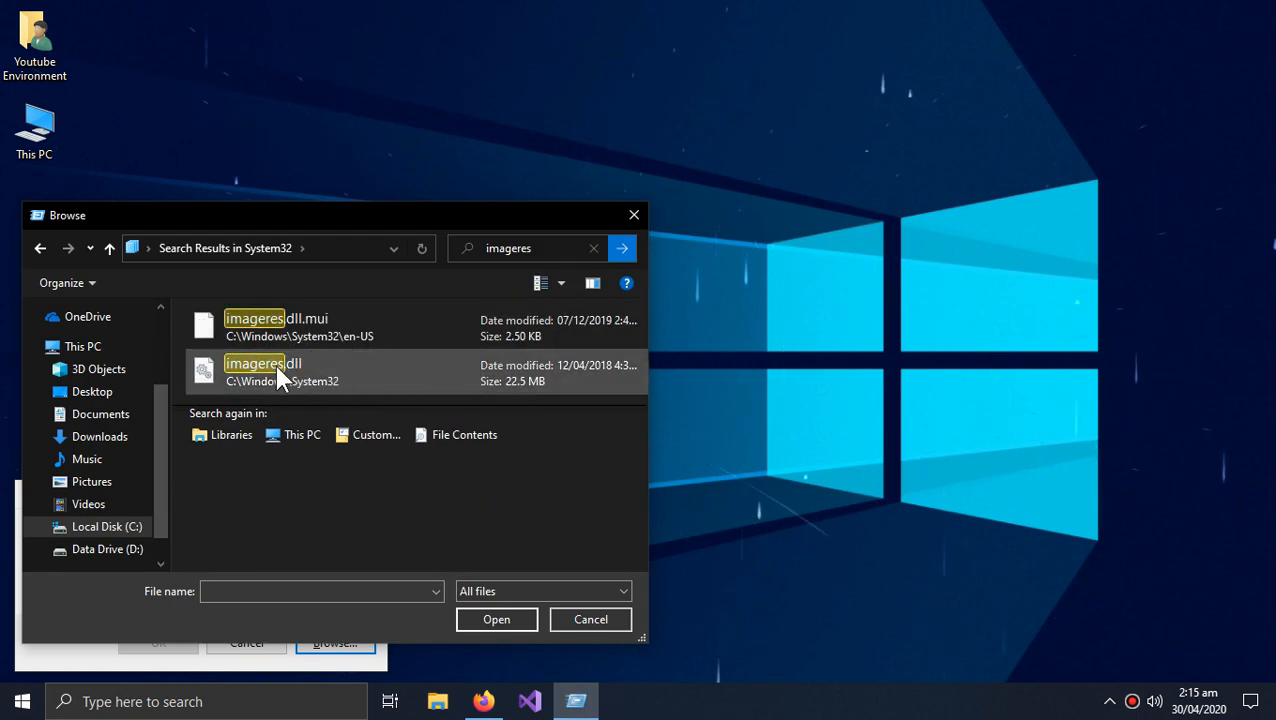
left_click(263, 372)
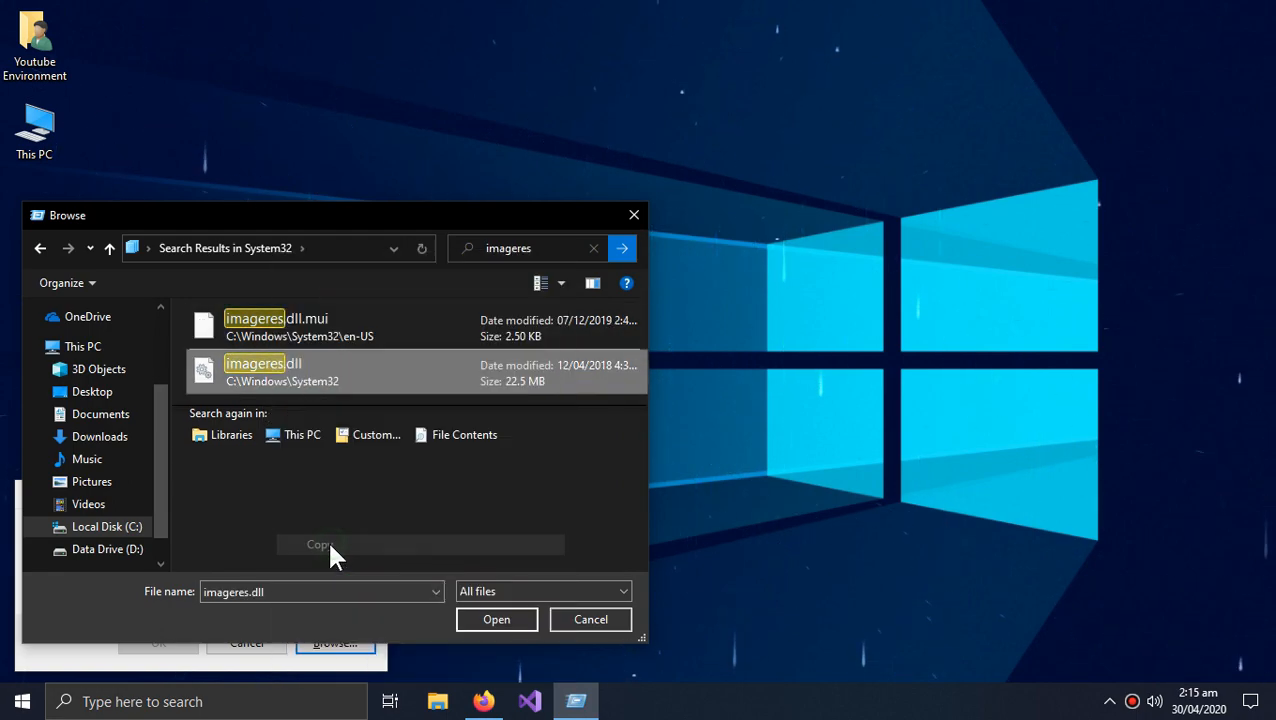
right_click(335, 555)
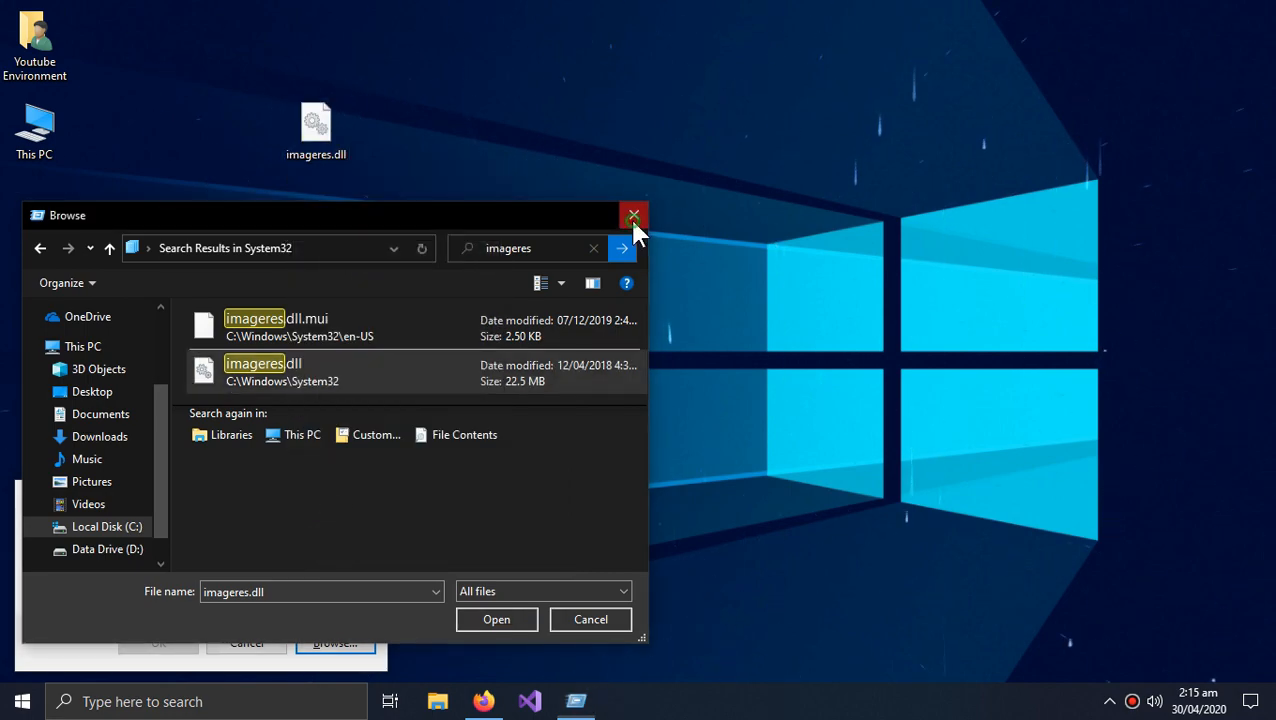
left_click(632, 215)
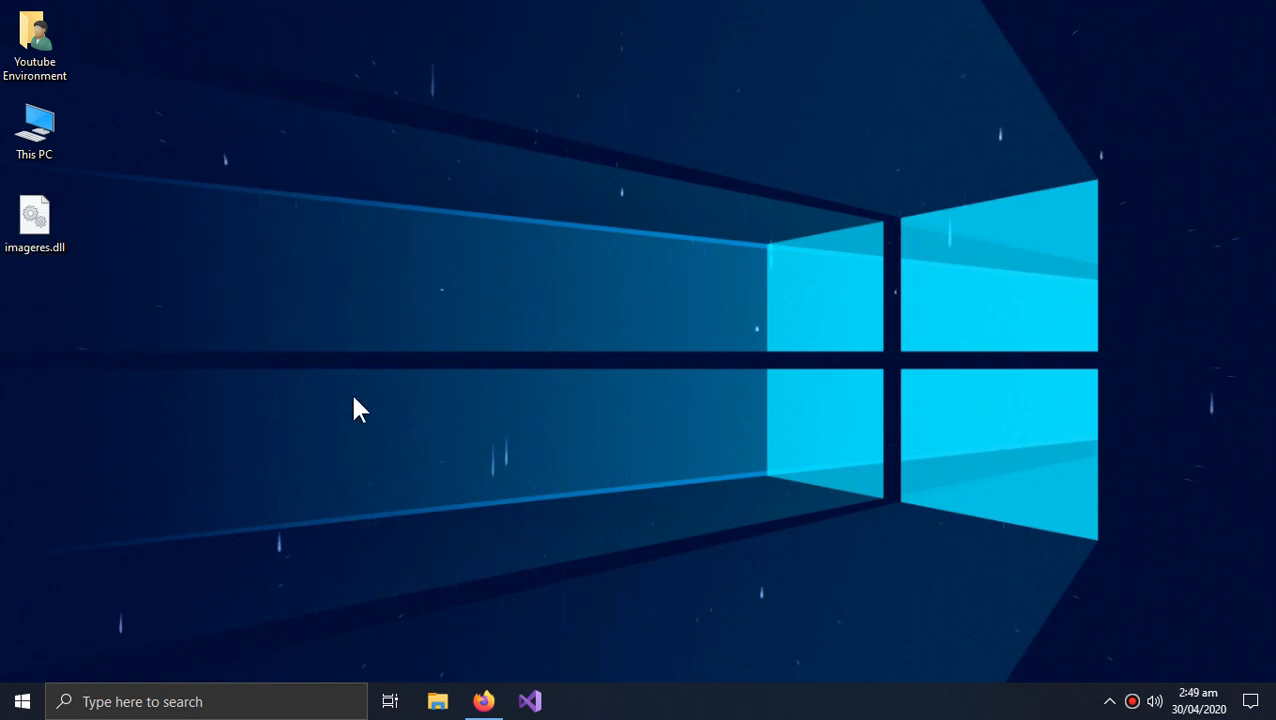
Download aipro.exe from the ArtIcons page and show it in Firefox's downloads list.
left_click(483, 701)
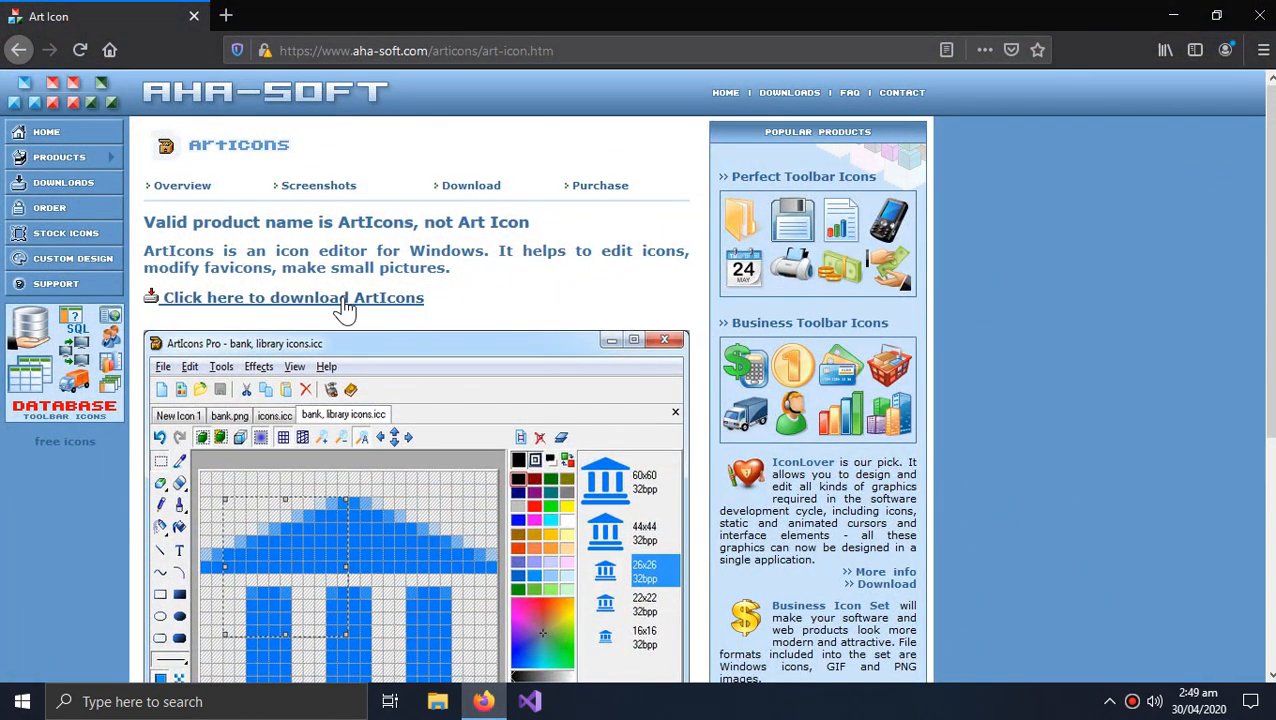
left_click(293, 297)
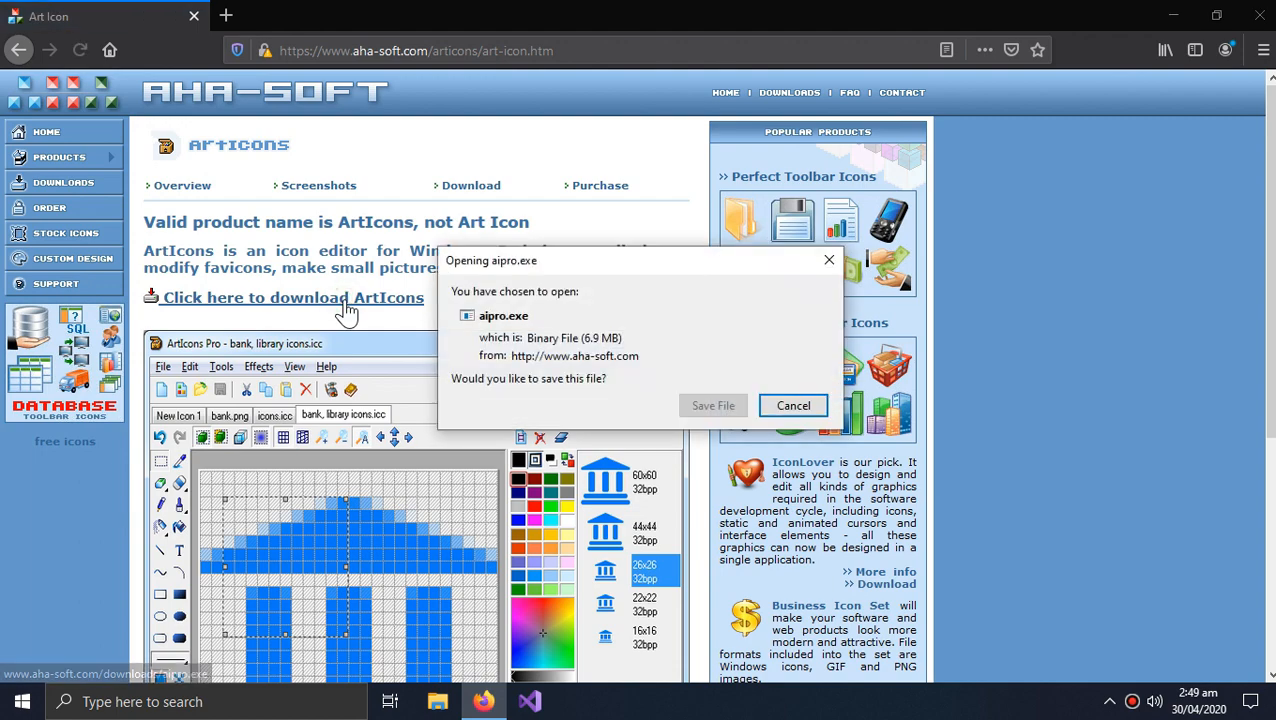
mouse_move(713, 405)
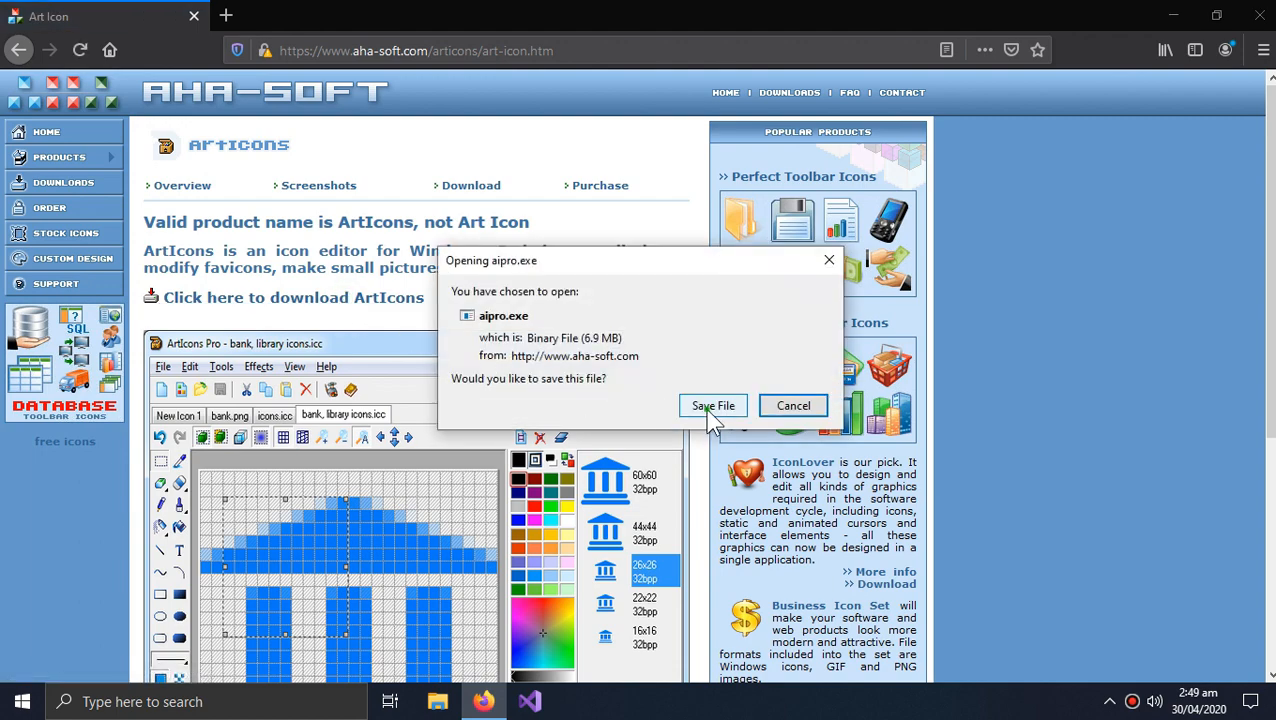
left_click(713, 405)
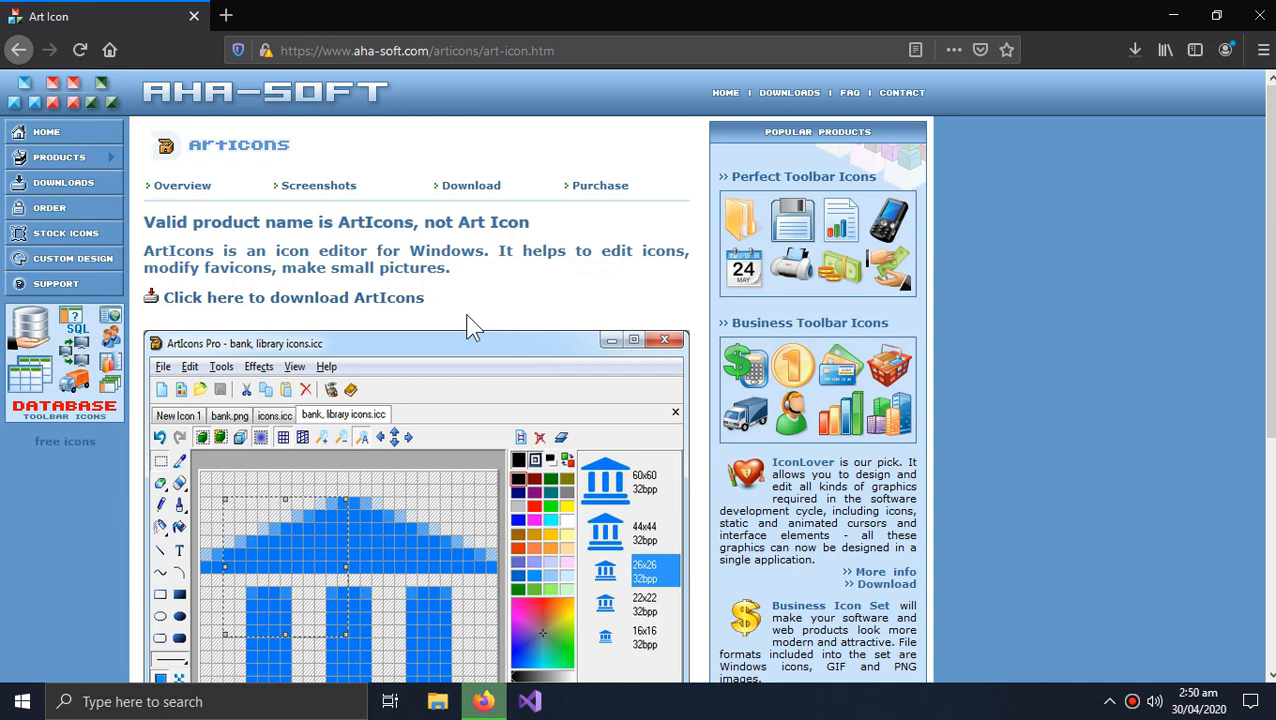
left_click(1134, 50)
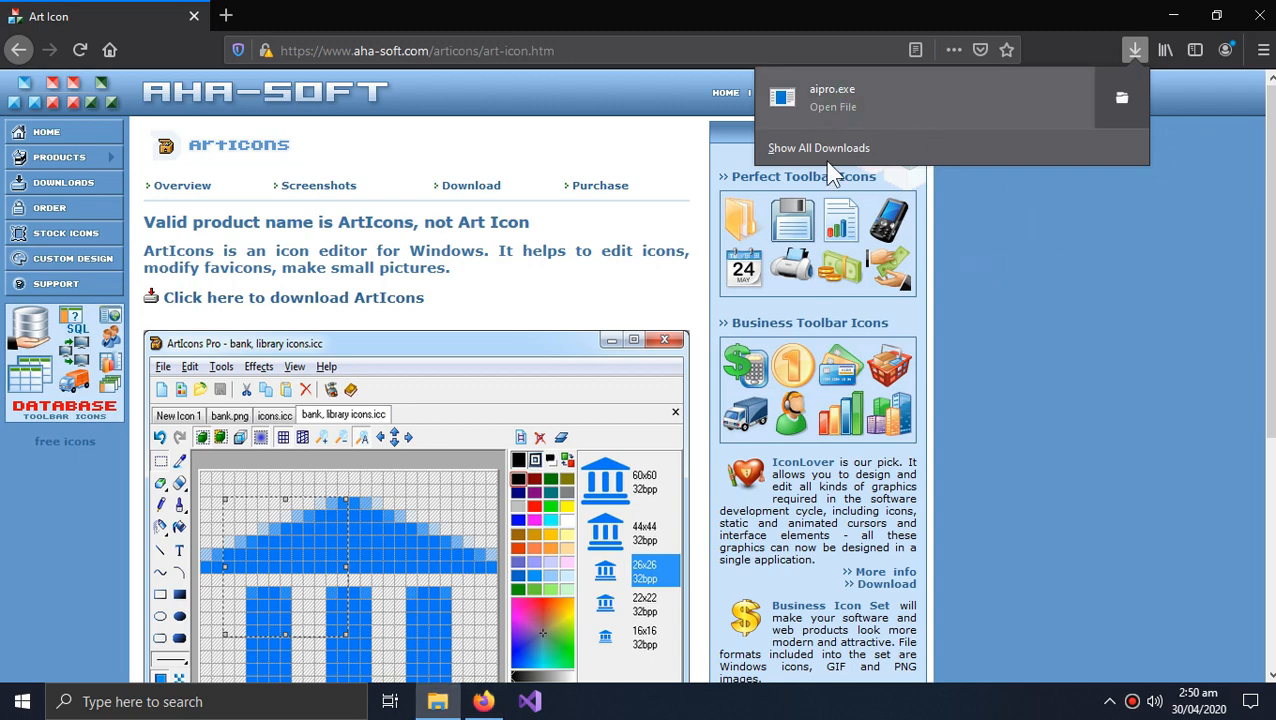
Install ArtIcons Pro 5.52 in English with the license and default associations, then launch it.
left_click(832, 107)
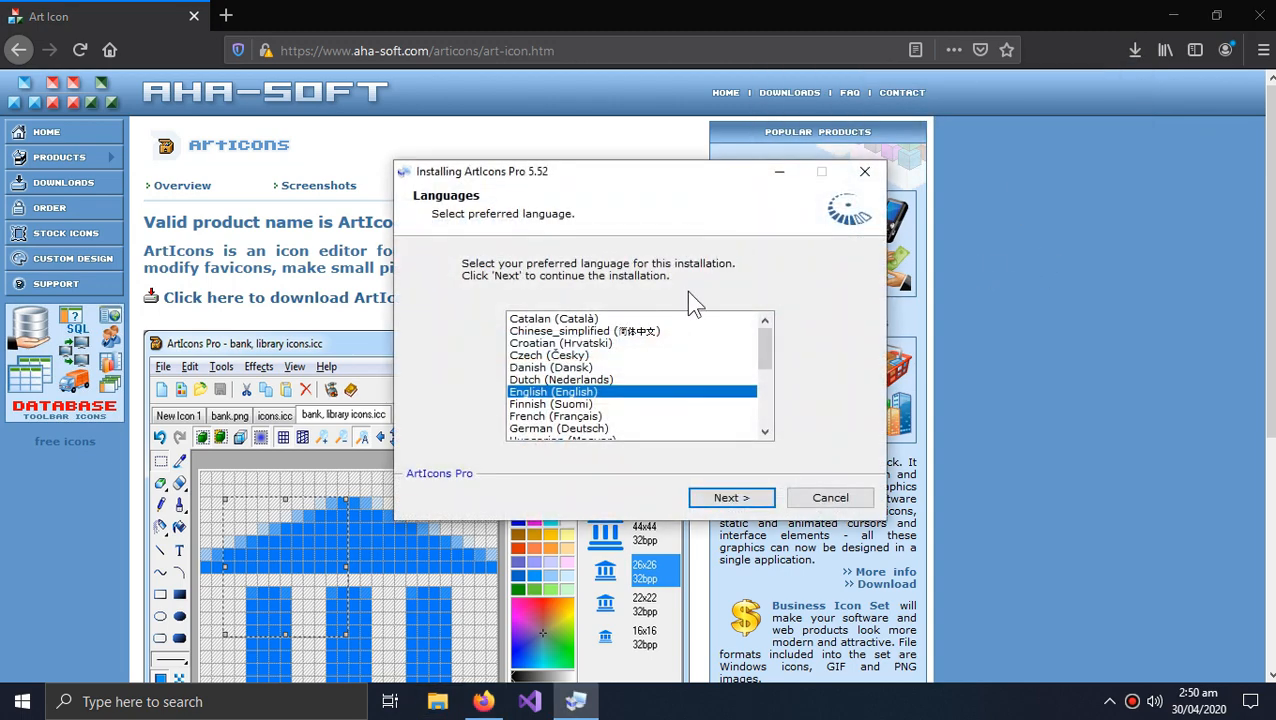
left_click(731, 497)
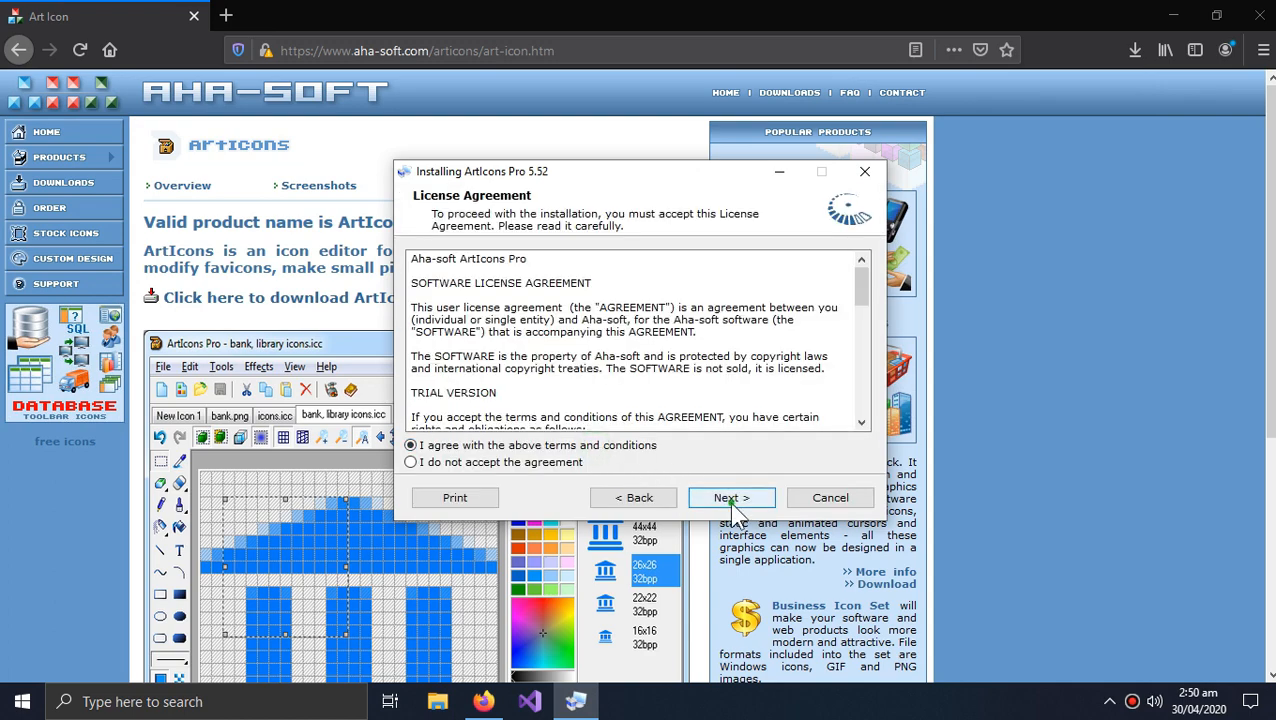
left_click(731, 497)
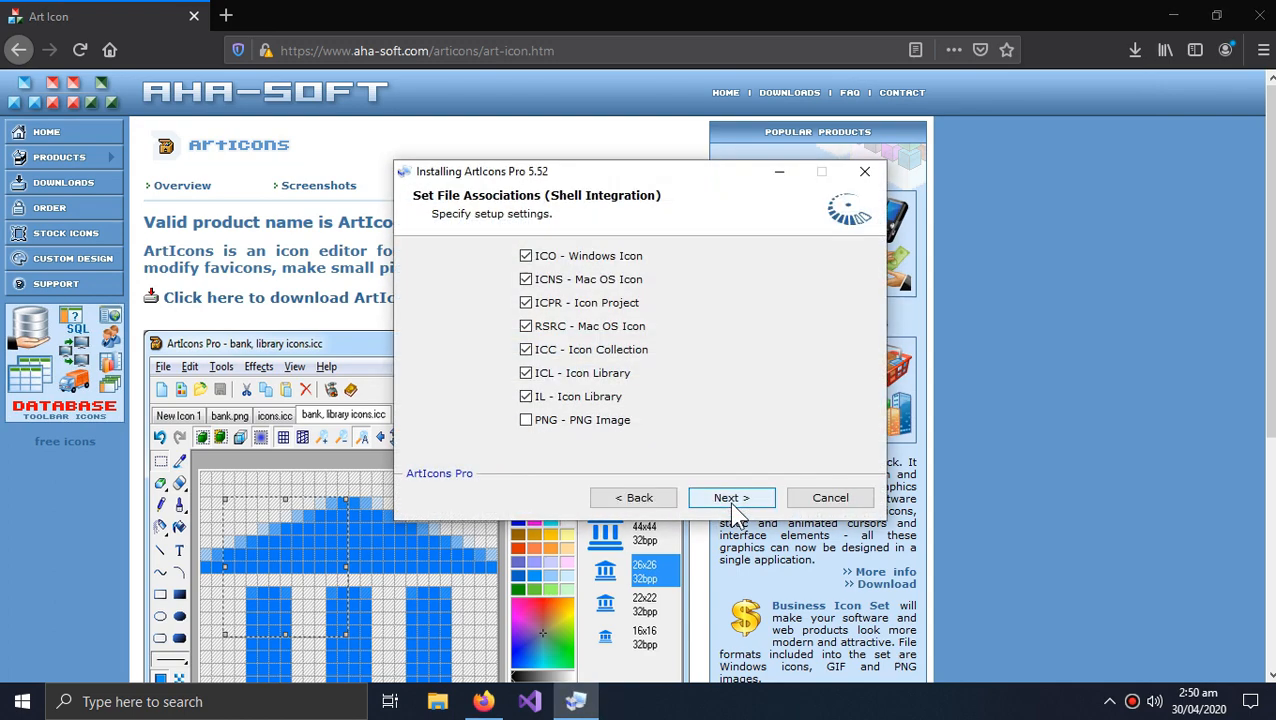
left_click(731, 497)
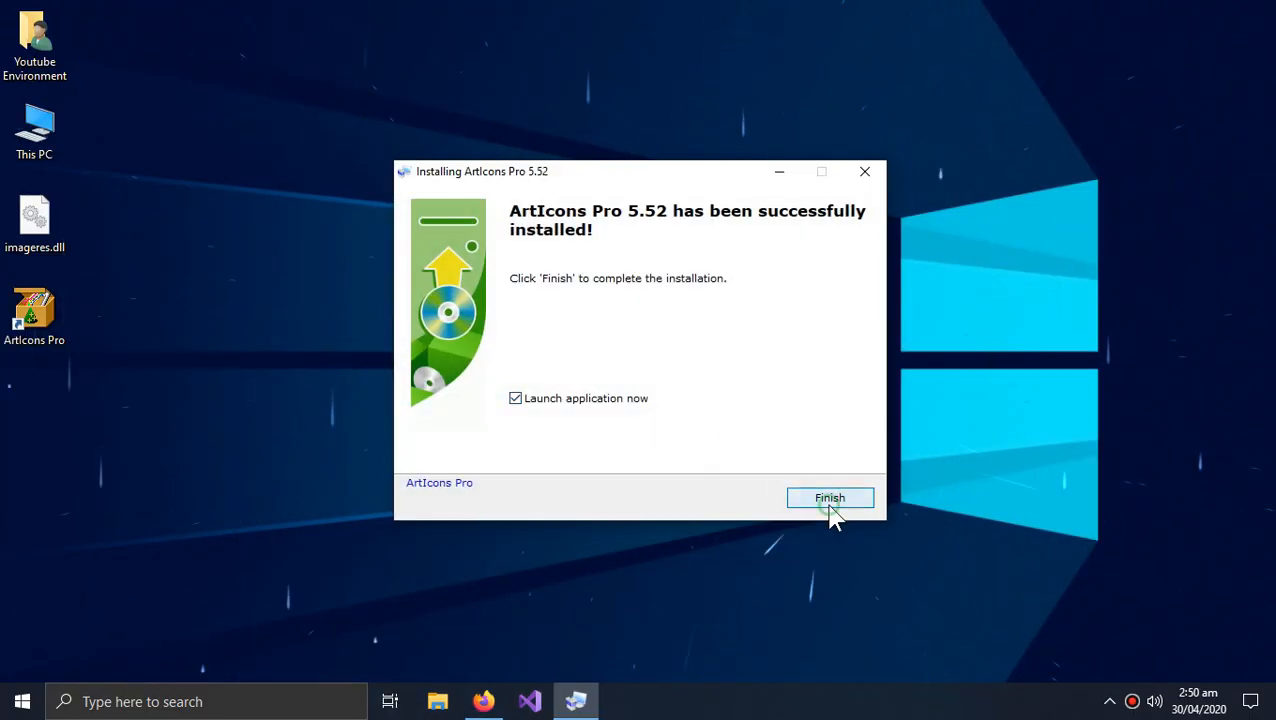
left_click(829, 498)
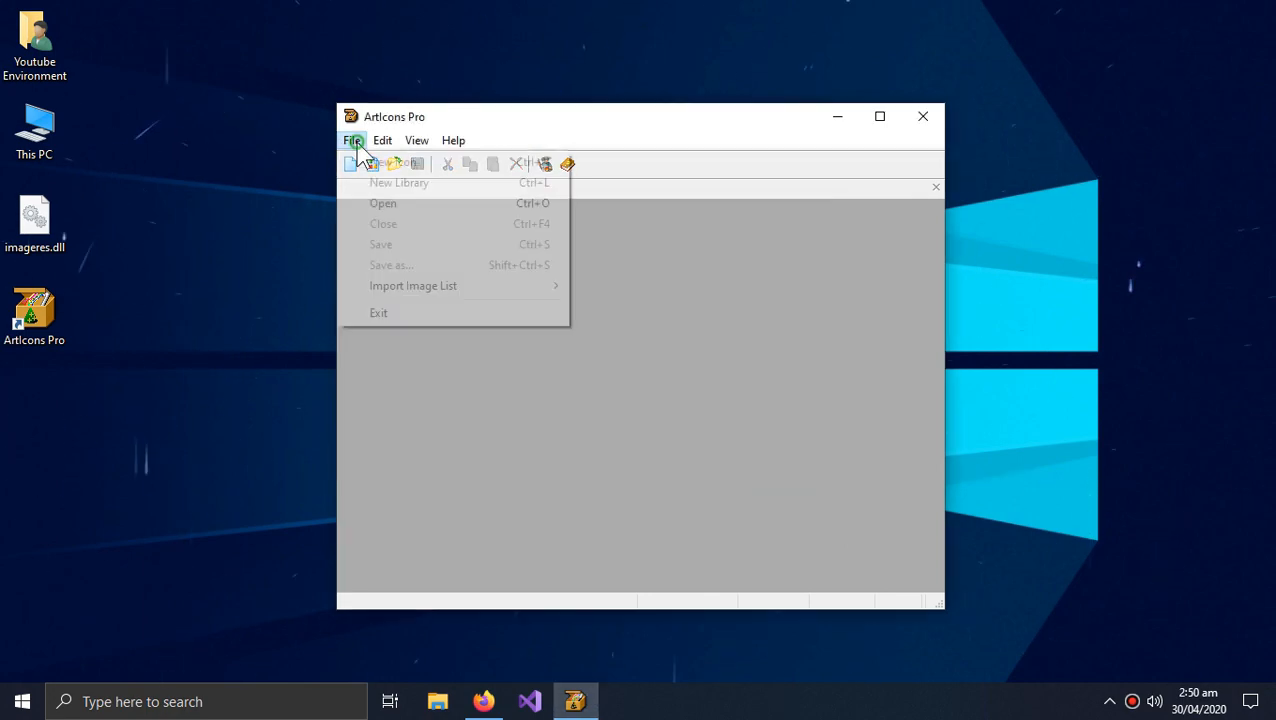
Open the desktop copy of imageres.dll as a 412-icon library.
left_click(383, 203)
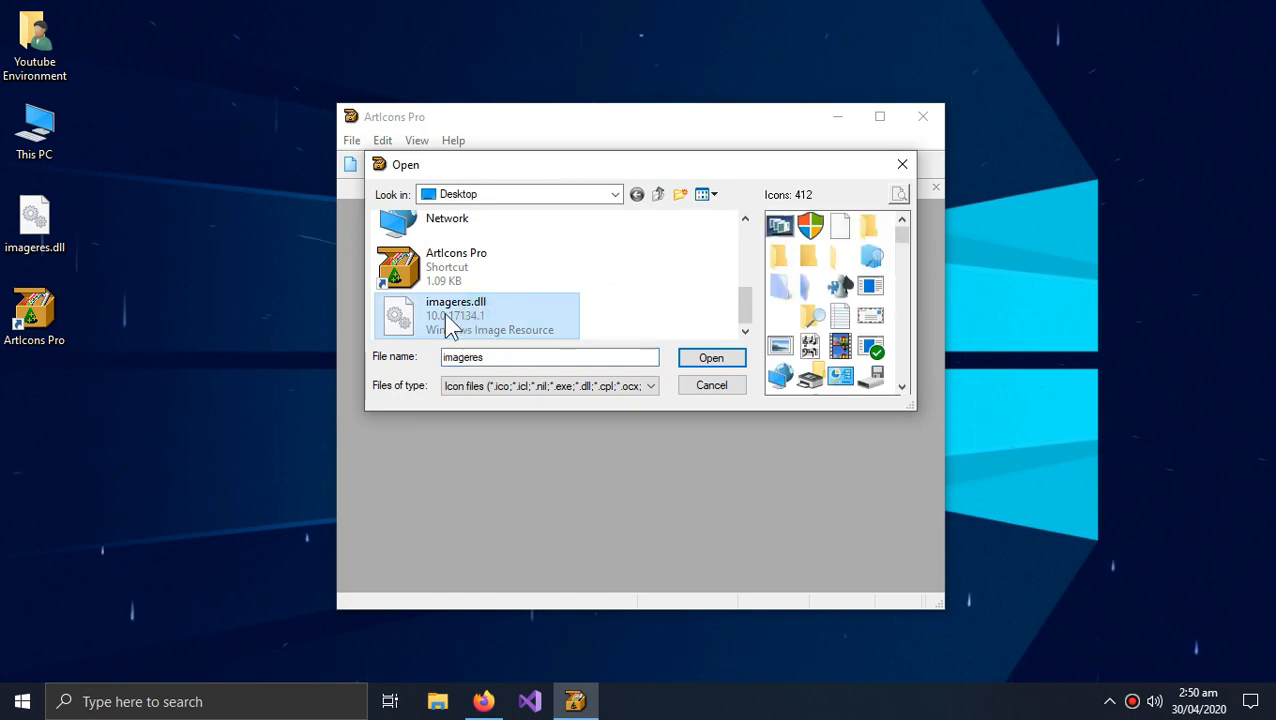
left_click(711, 358)
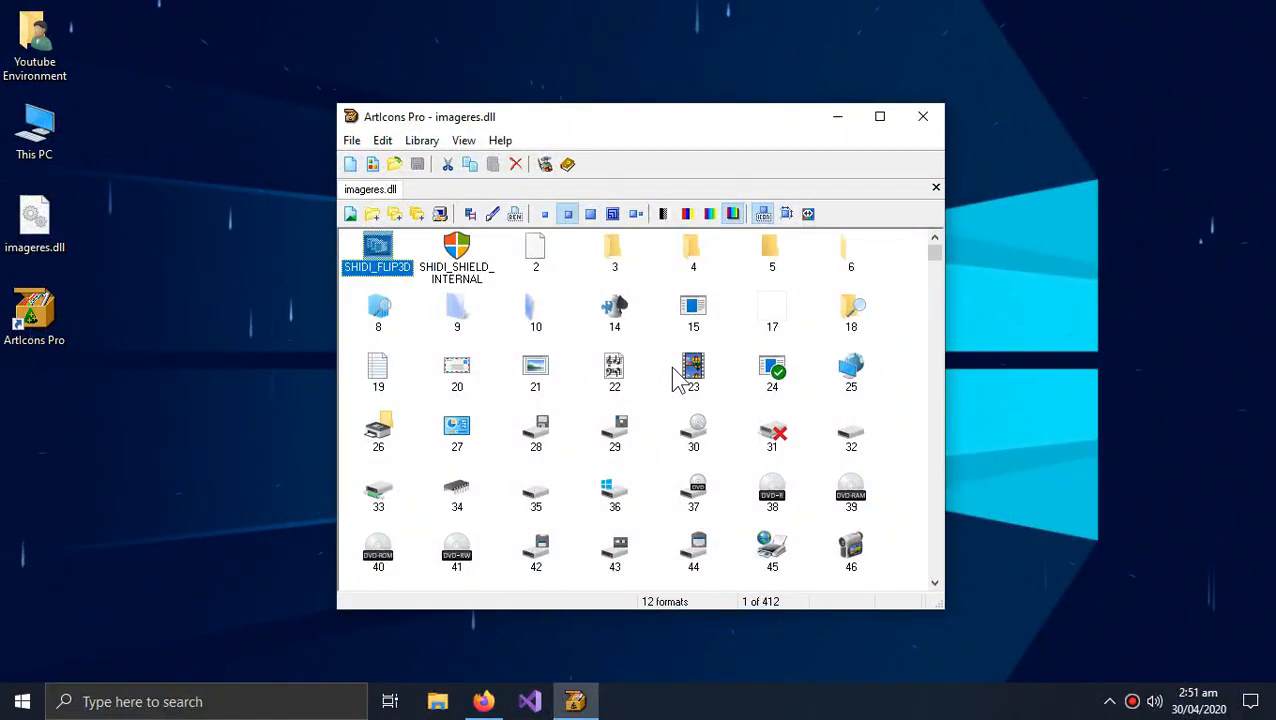
mouse_move(658, 402)
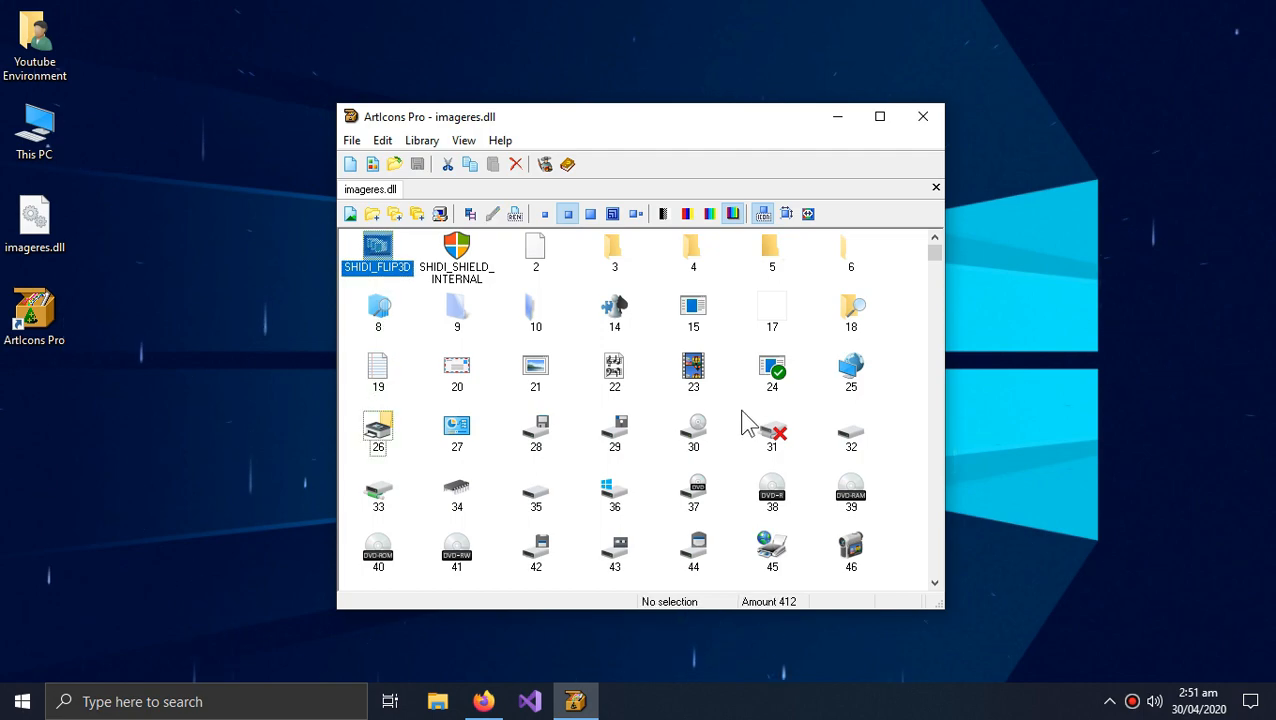
Scroll the library down to icon 109 and open the computer icon for editing.
scroll("down", 3)
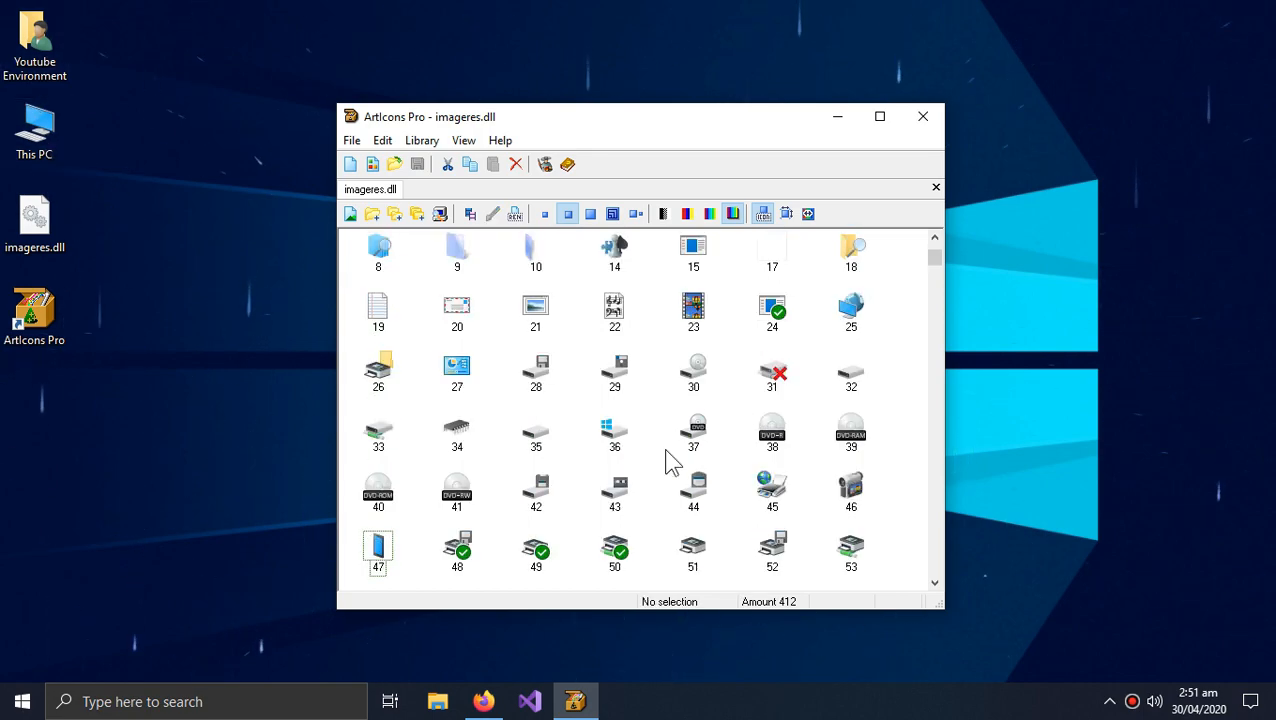
scroll("down", 3)
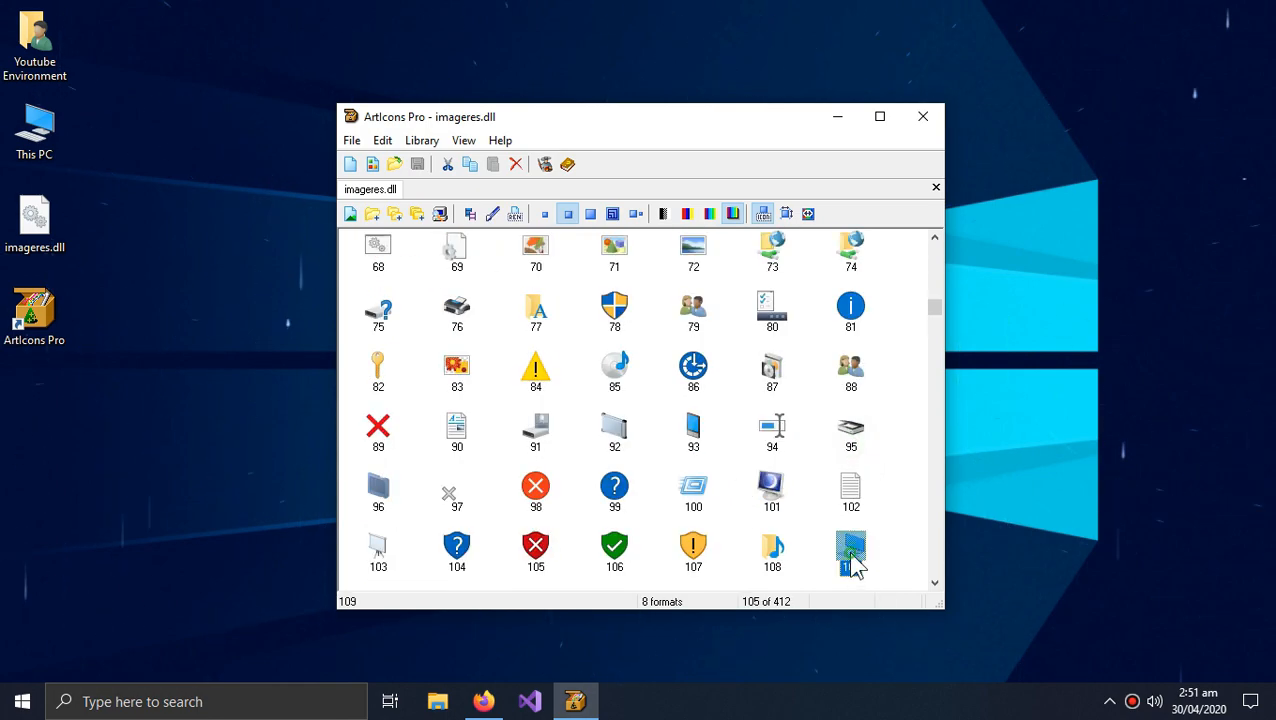
double_click(851, 550)
type("t")
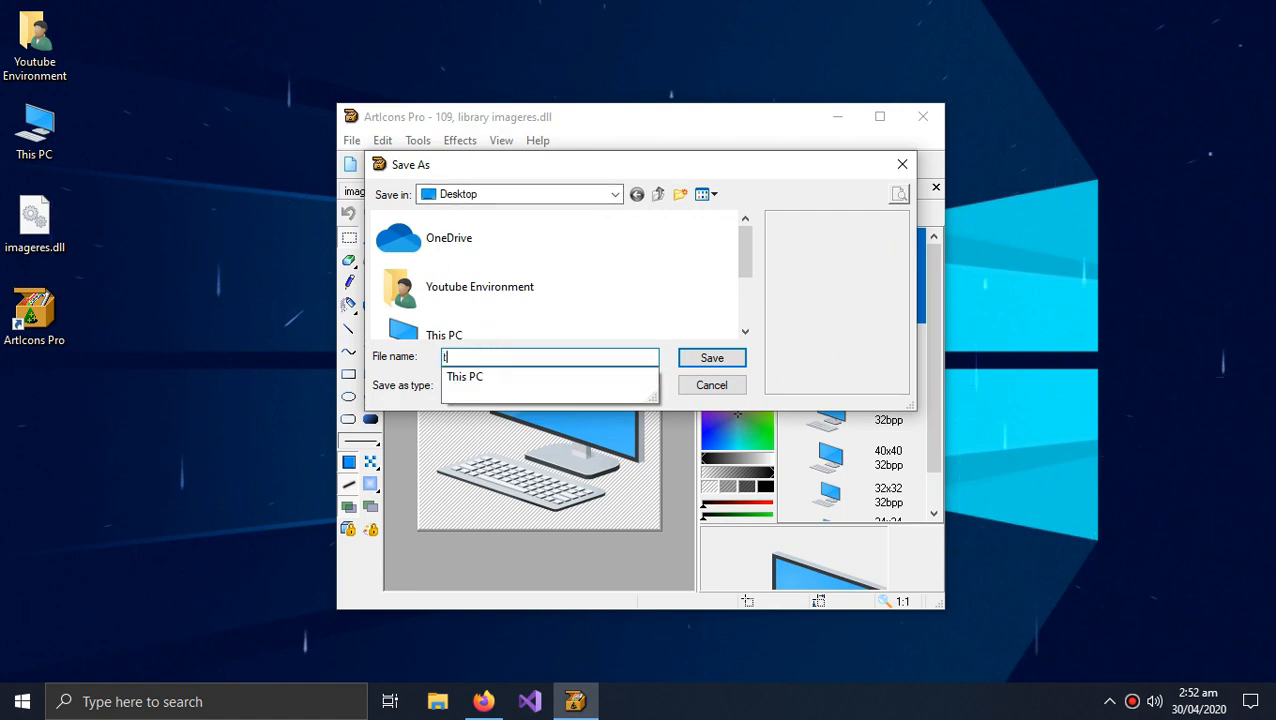
Save icon 109 as thispc.ico on the desktop and return to the imageres.dll library.
type("hispc")
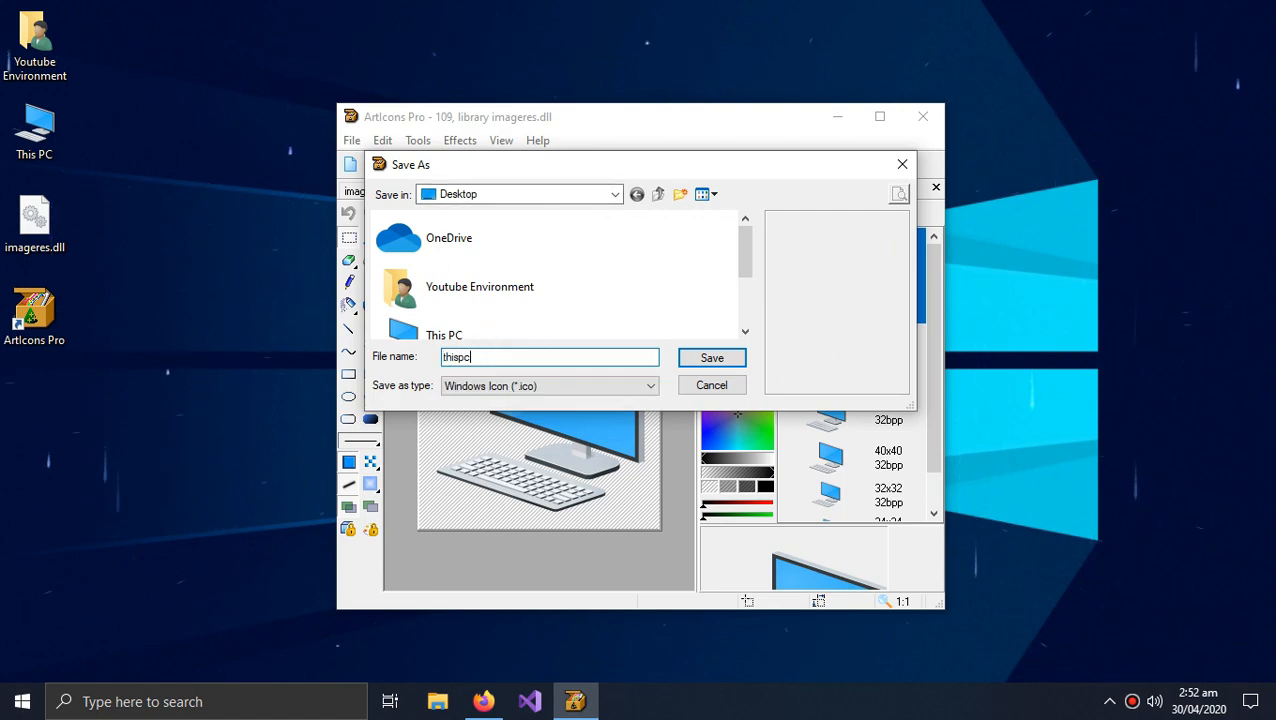
left_click(711, 357)
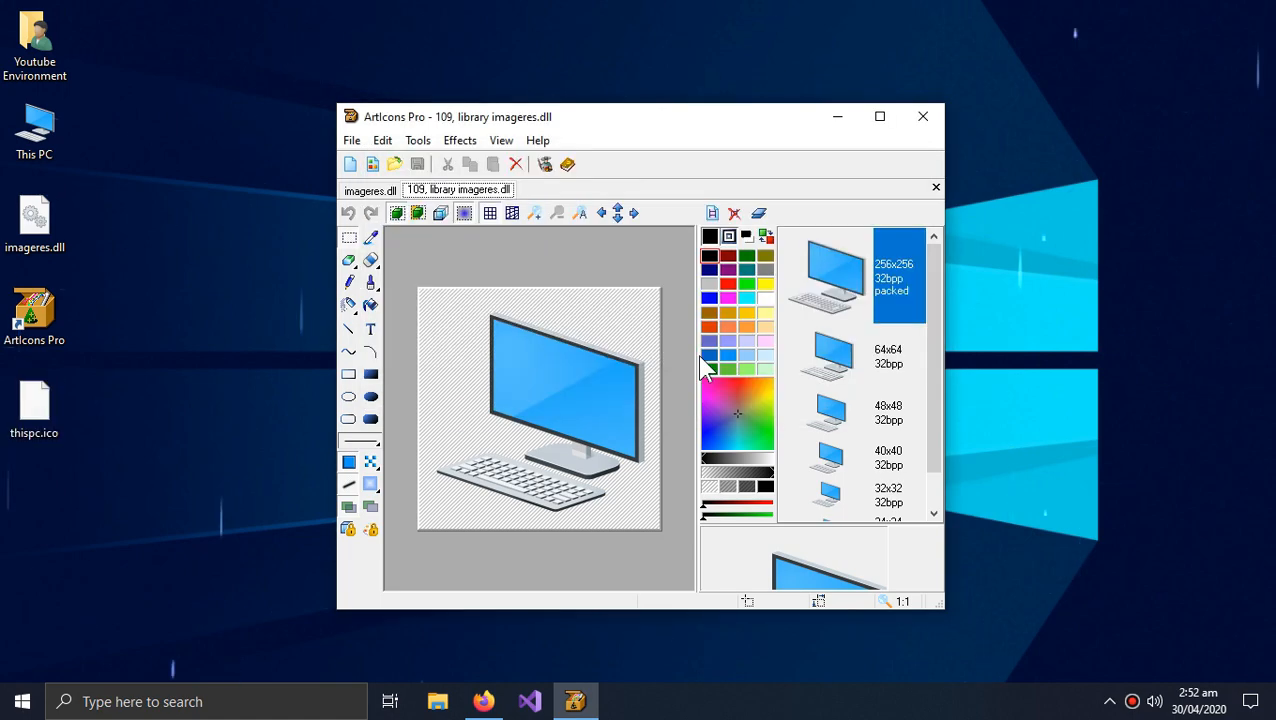
left_click(34, 410)
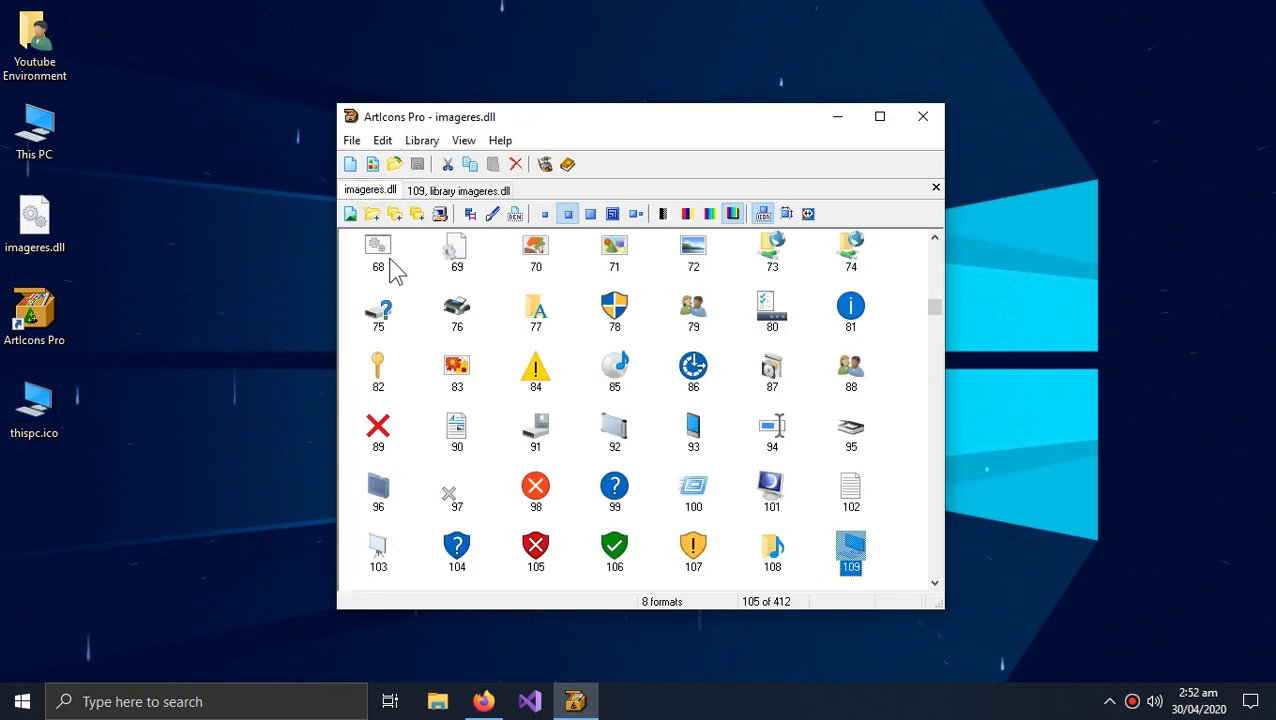
mouse_move(650, 447)
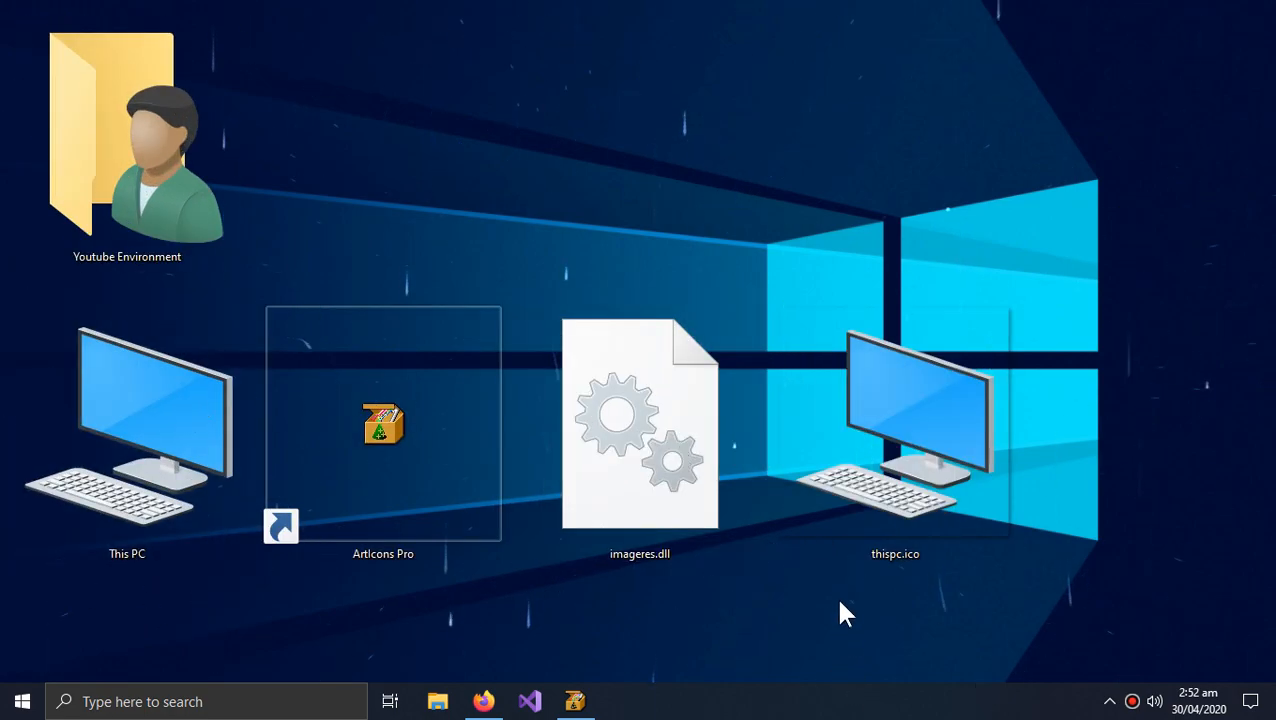
mouse_move(830, 580)
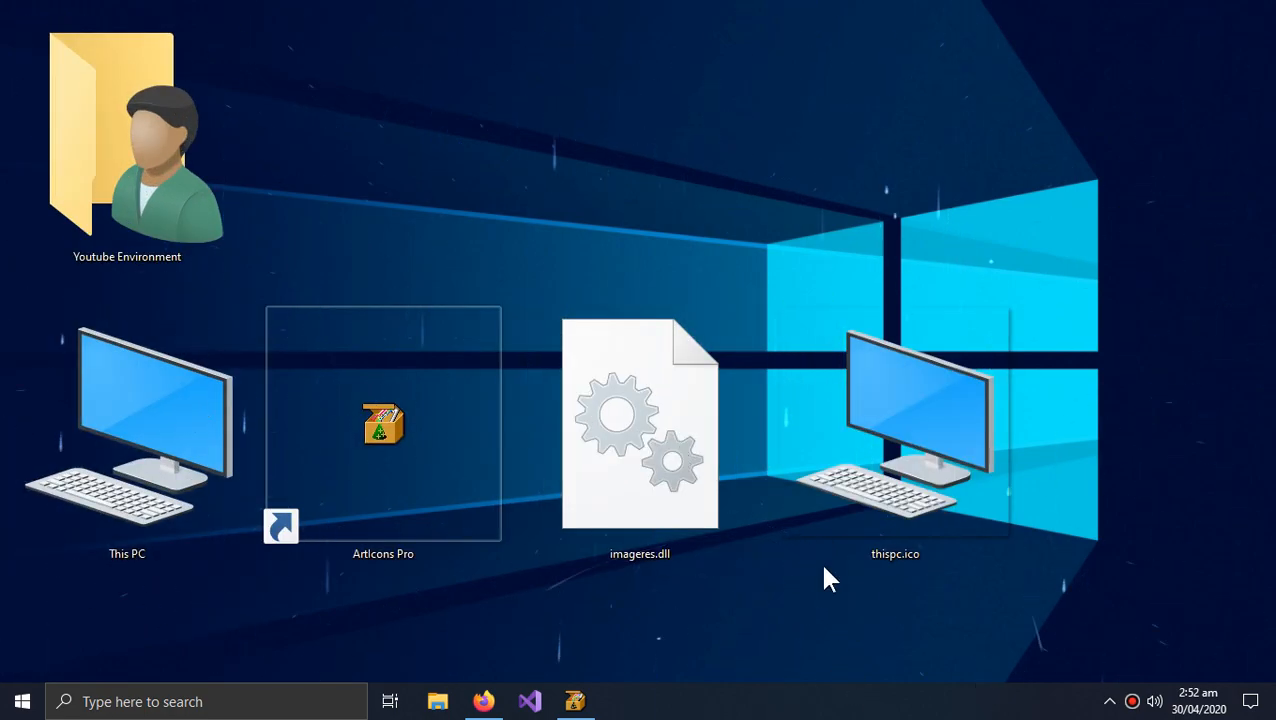